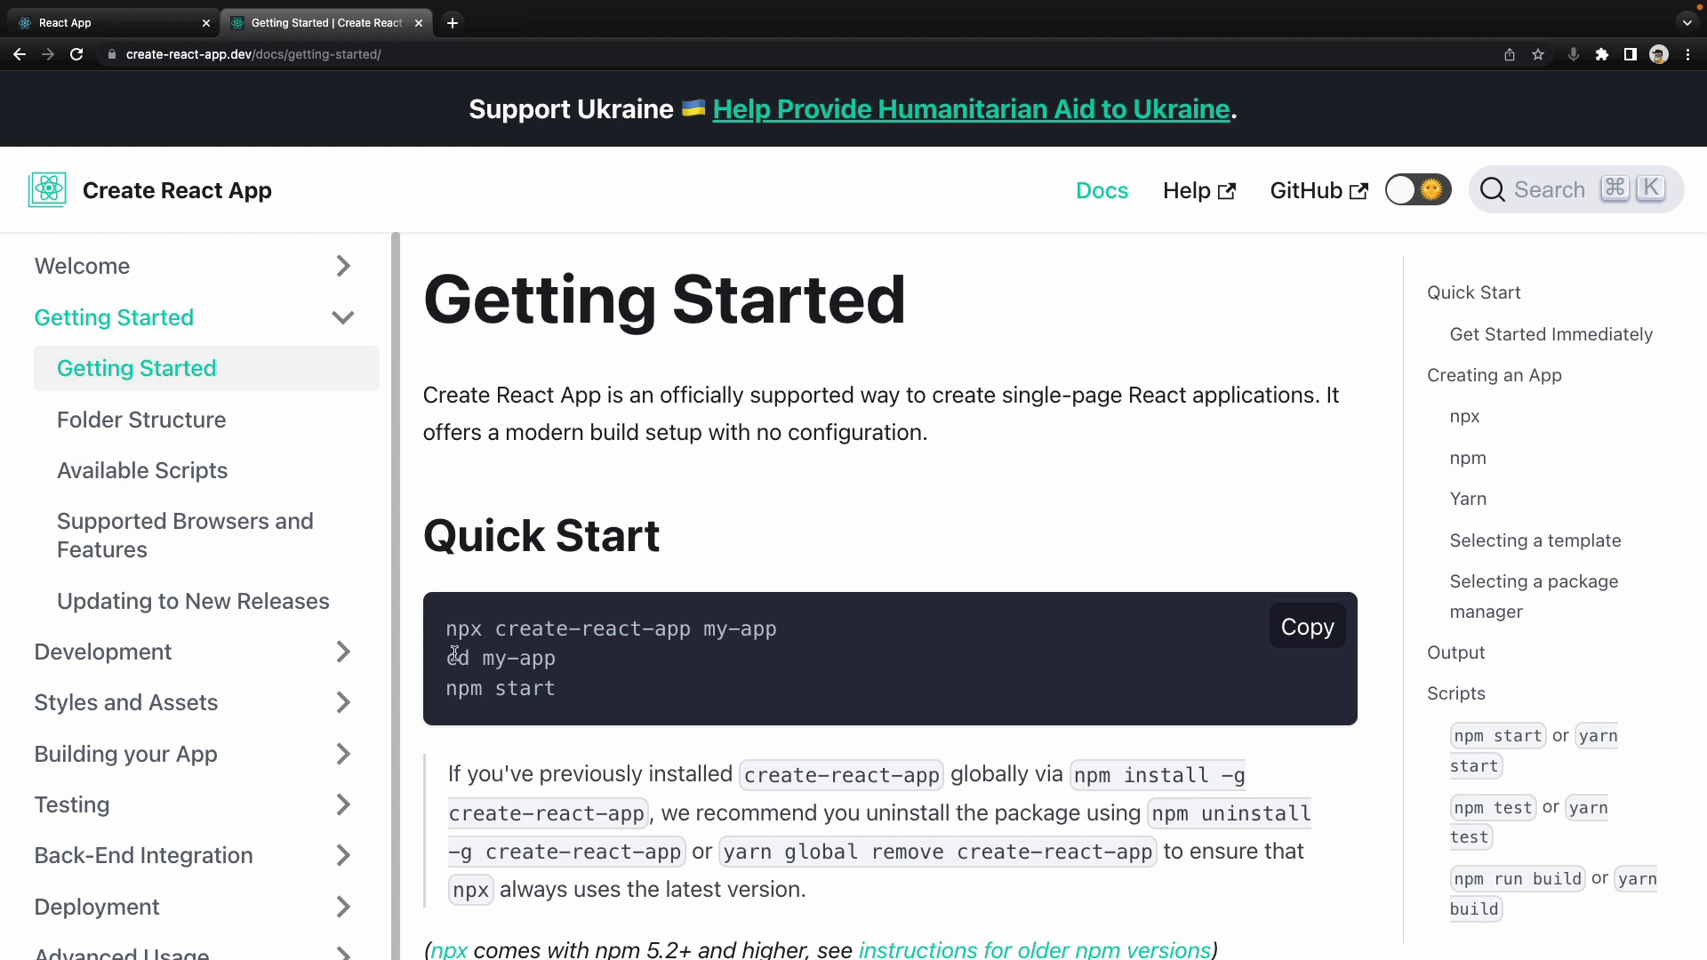
# Install react-spring and import useSpring and animated from "react-spring" in App.js
pyautogui.moveTo(447, 629); pyautogui.dragTo(554, 688)
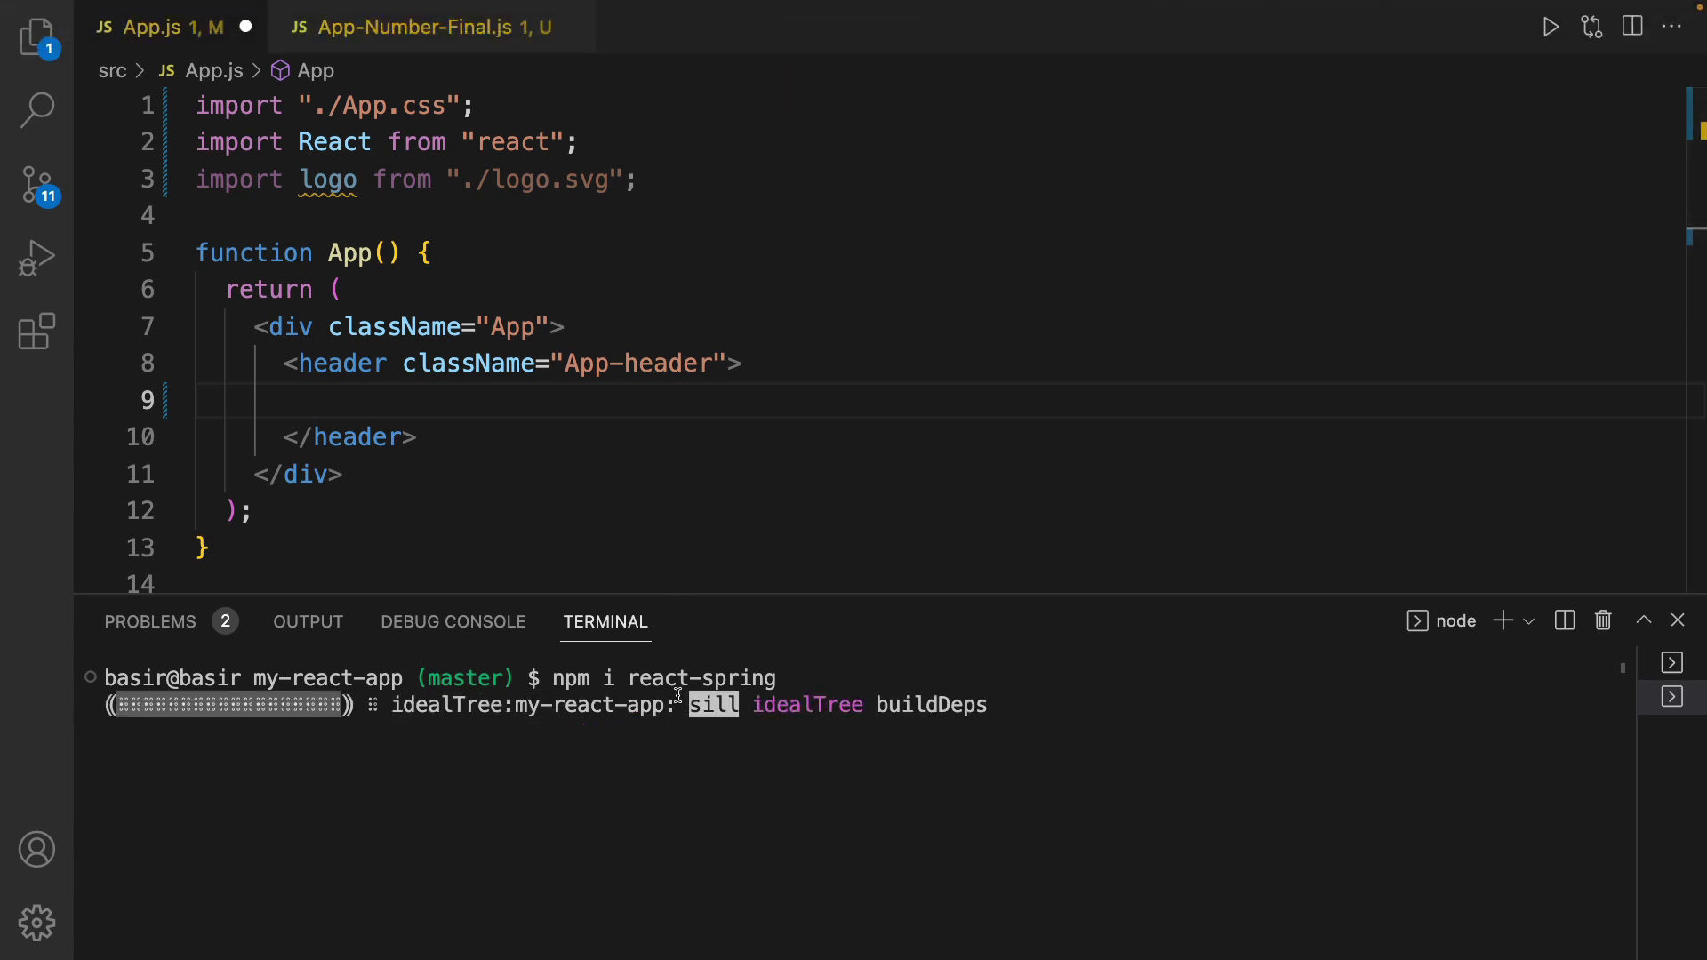
pyautogui.write('import { useSpring, animated } from "react-spring";')
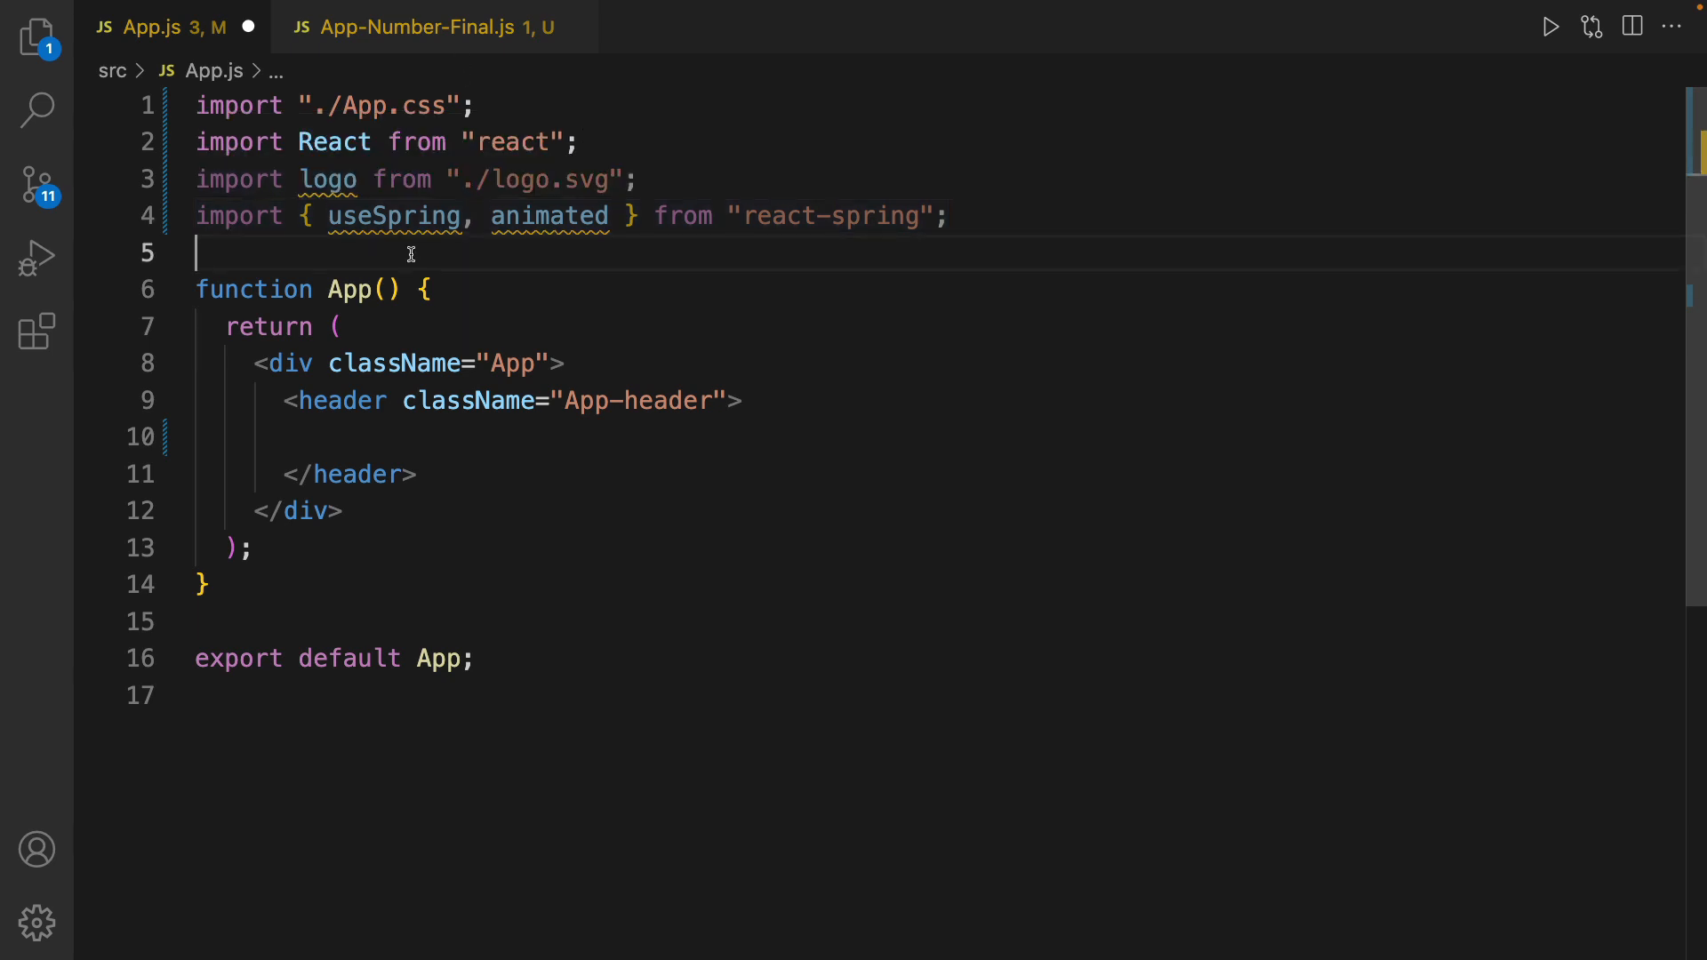
# Write Number({ n }) using useSpring from number 0 to n, delay 200, with spring config
pyautogui.write('function Number({ n }) {')
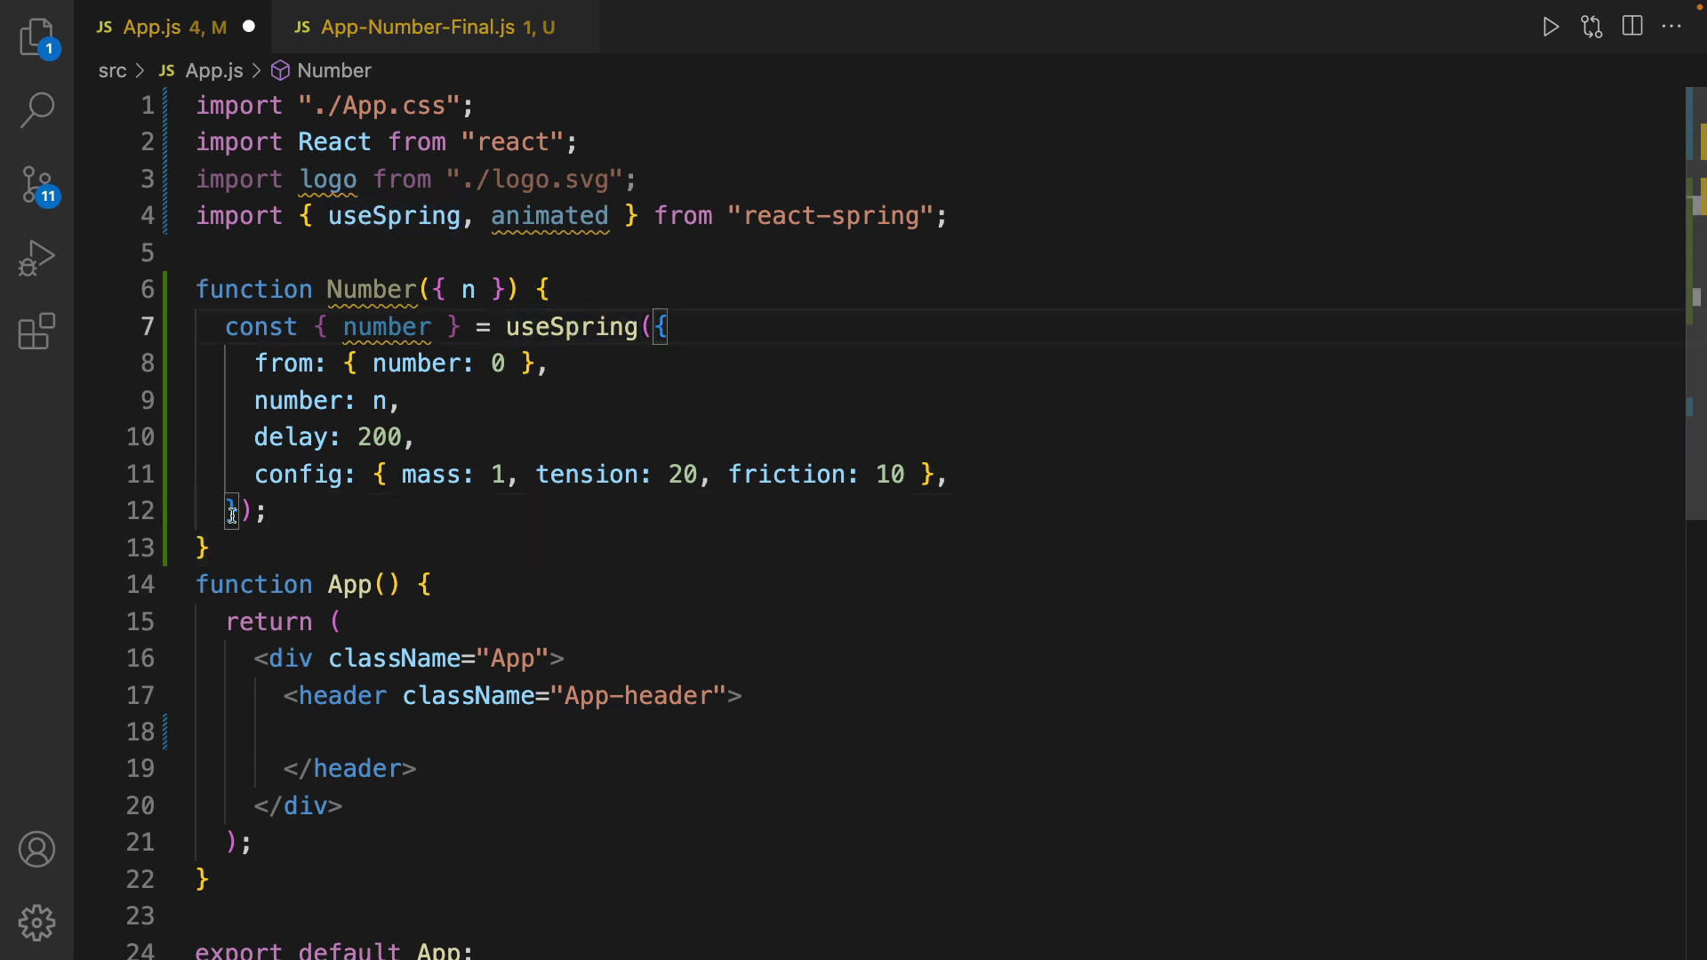
pyautogui.moveTo(567, 364)
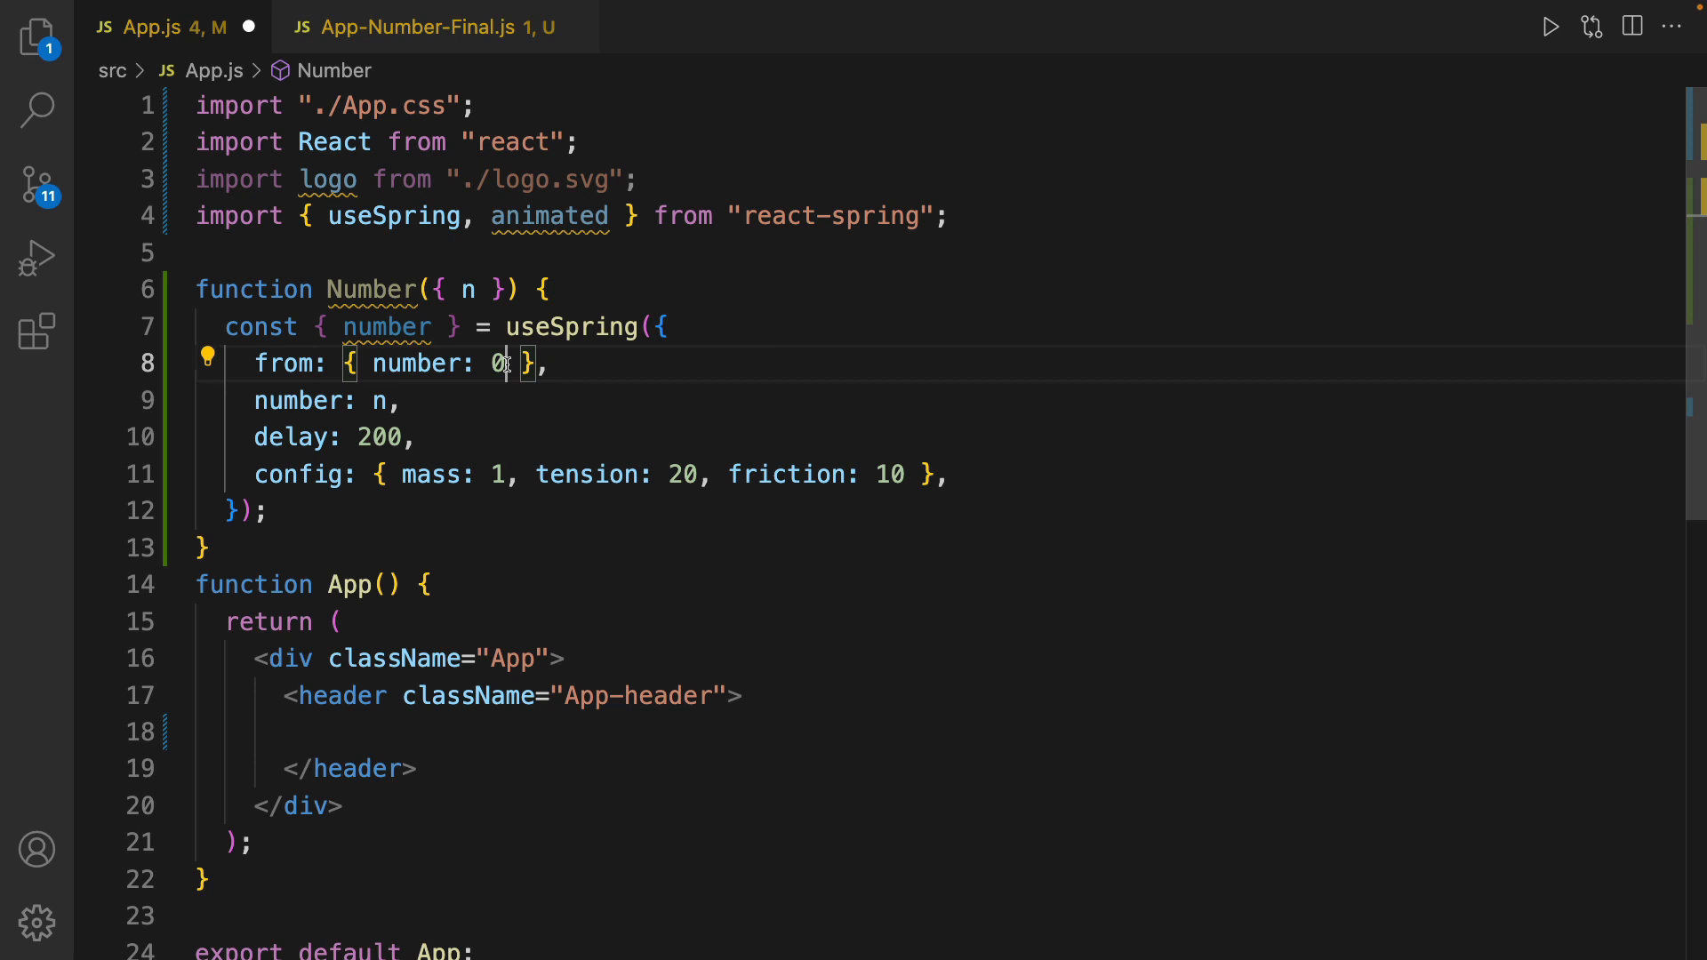
pyautogui.doubleClick(297, 399)
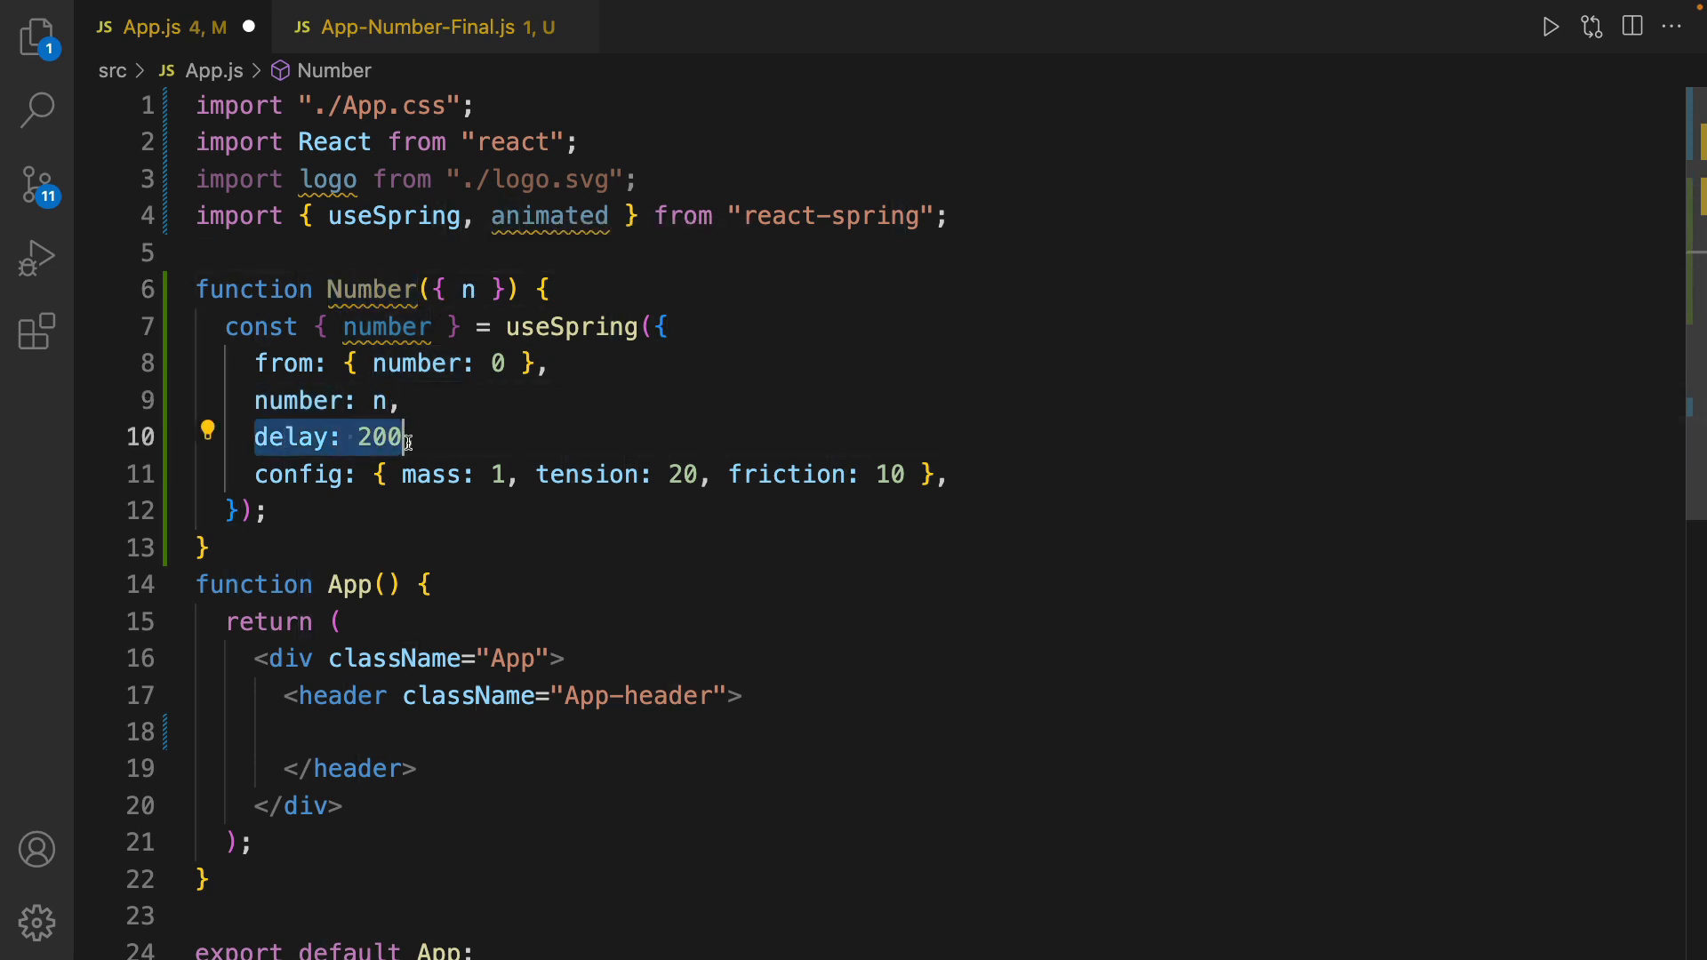
pyautogui.moveTo(378, 459)
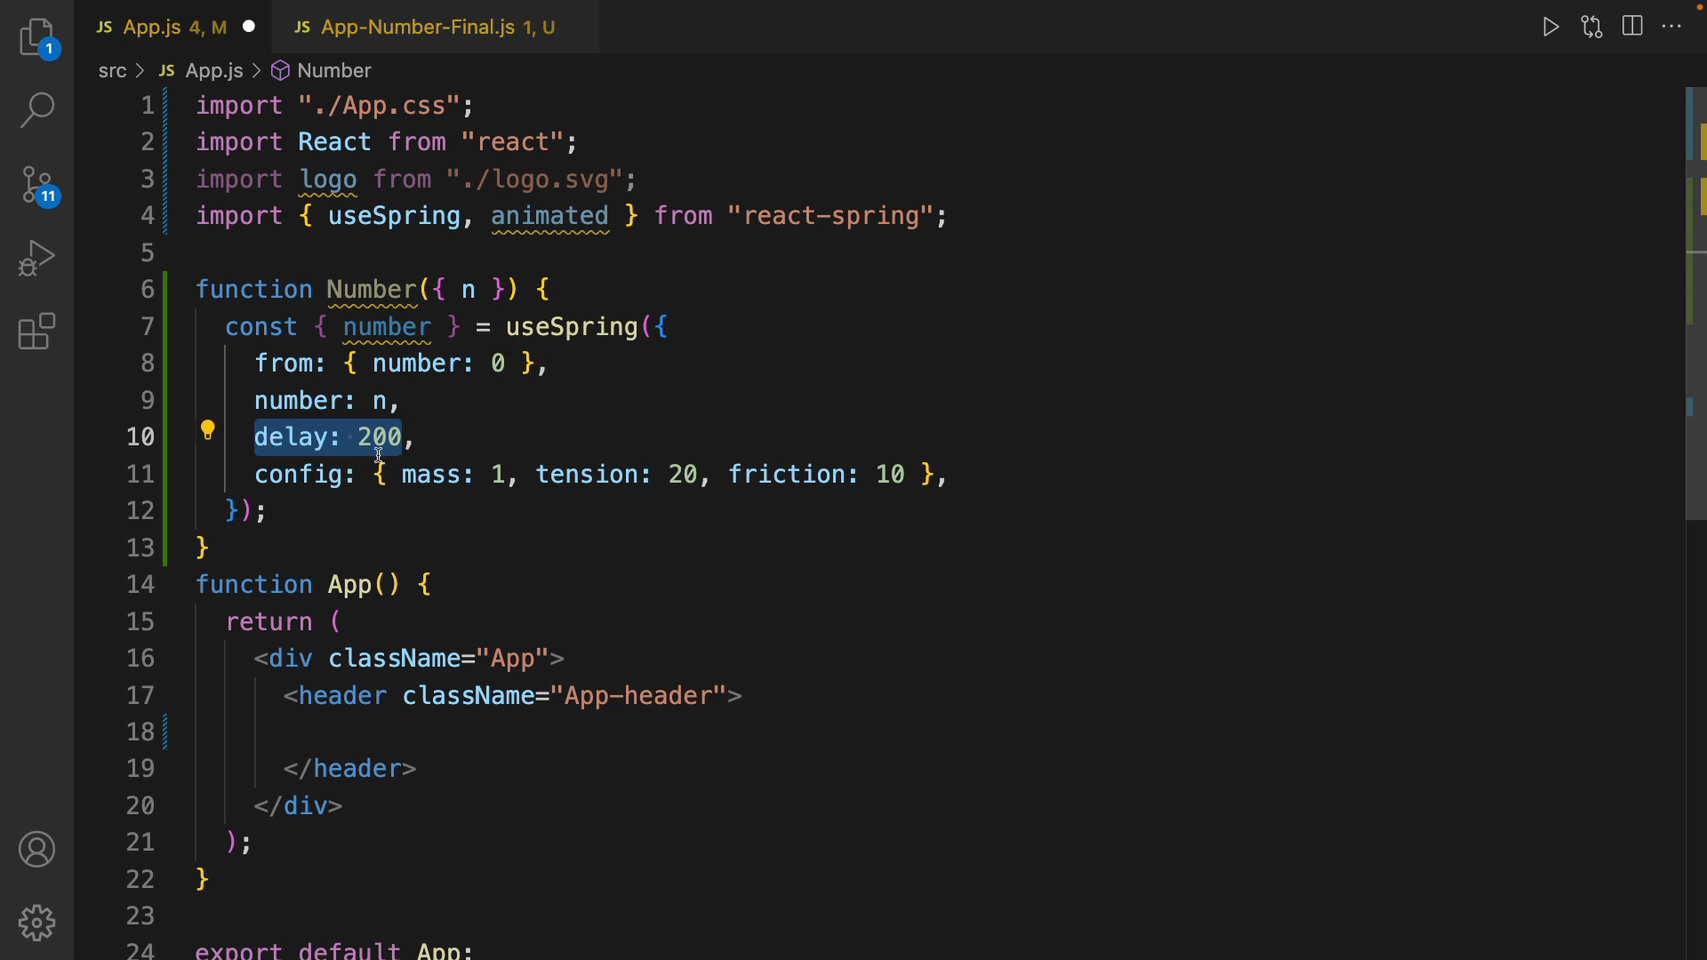
pyautogui.moveTo(417, 446)
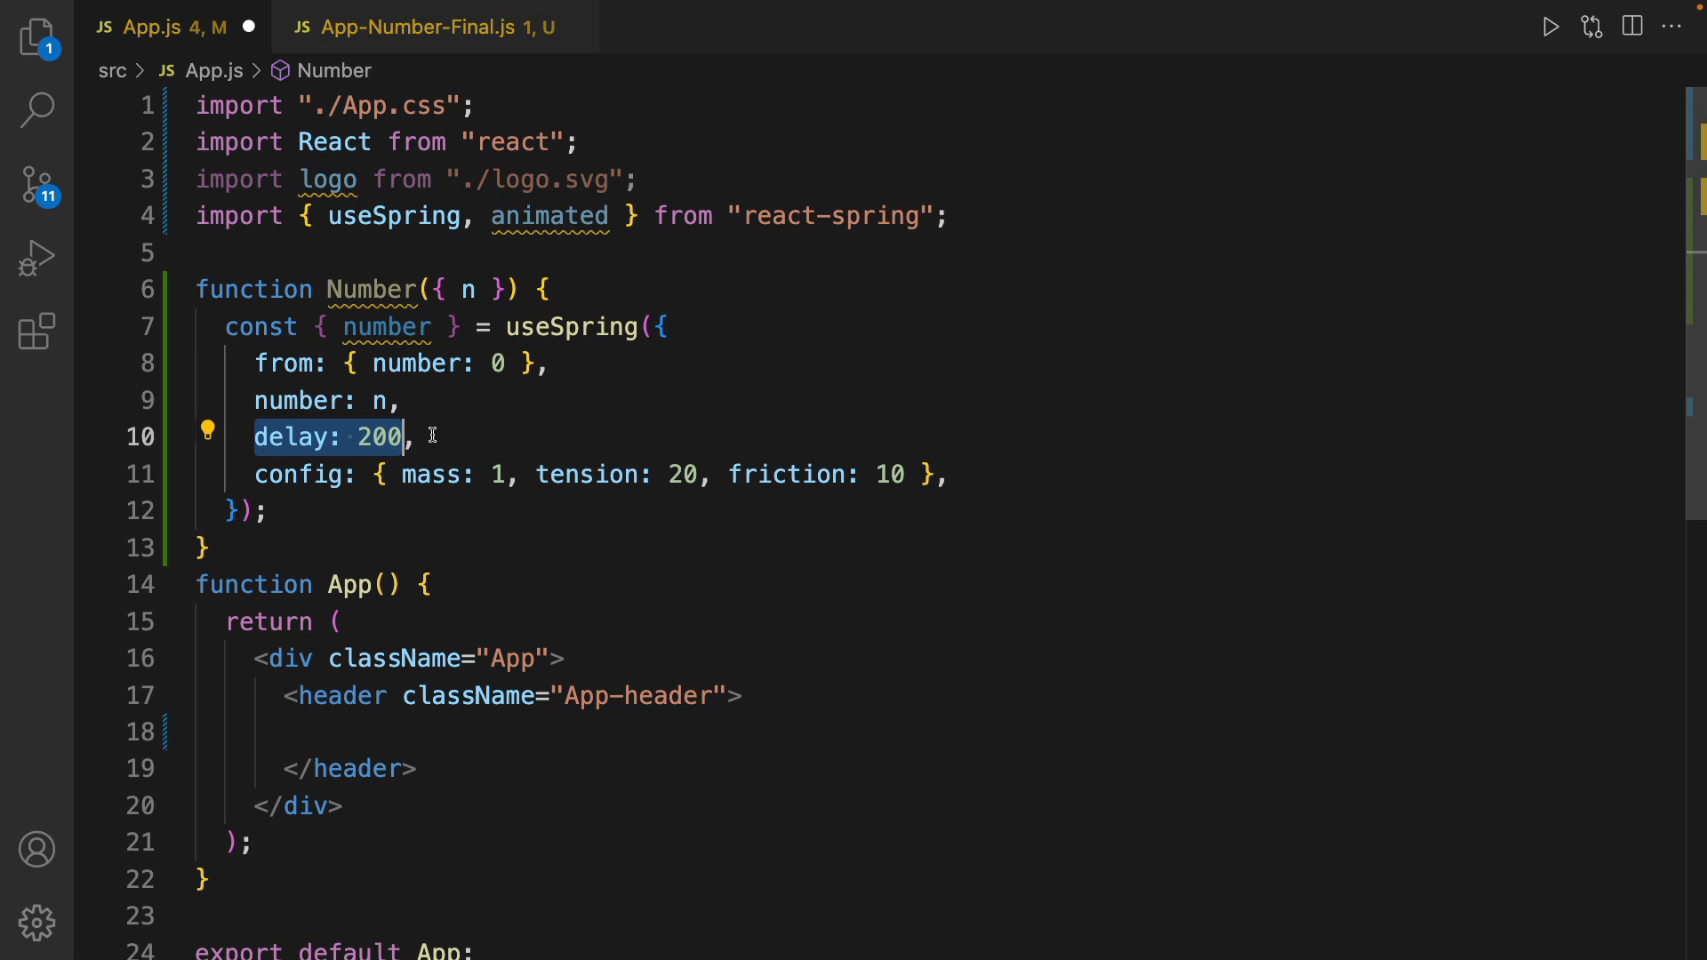
pyautogui.doubleClick(300, 474)
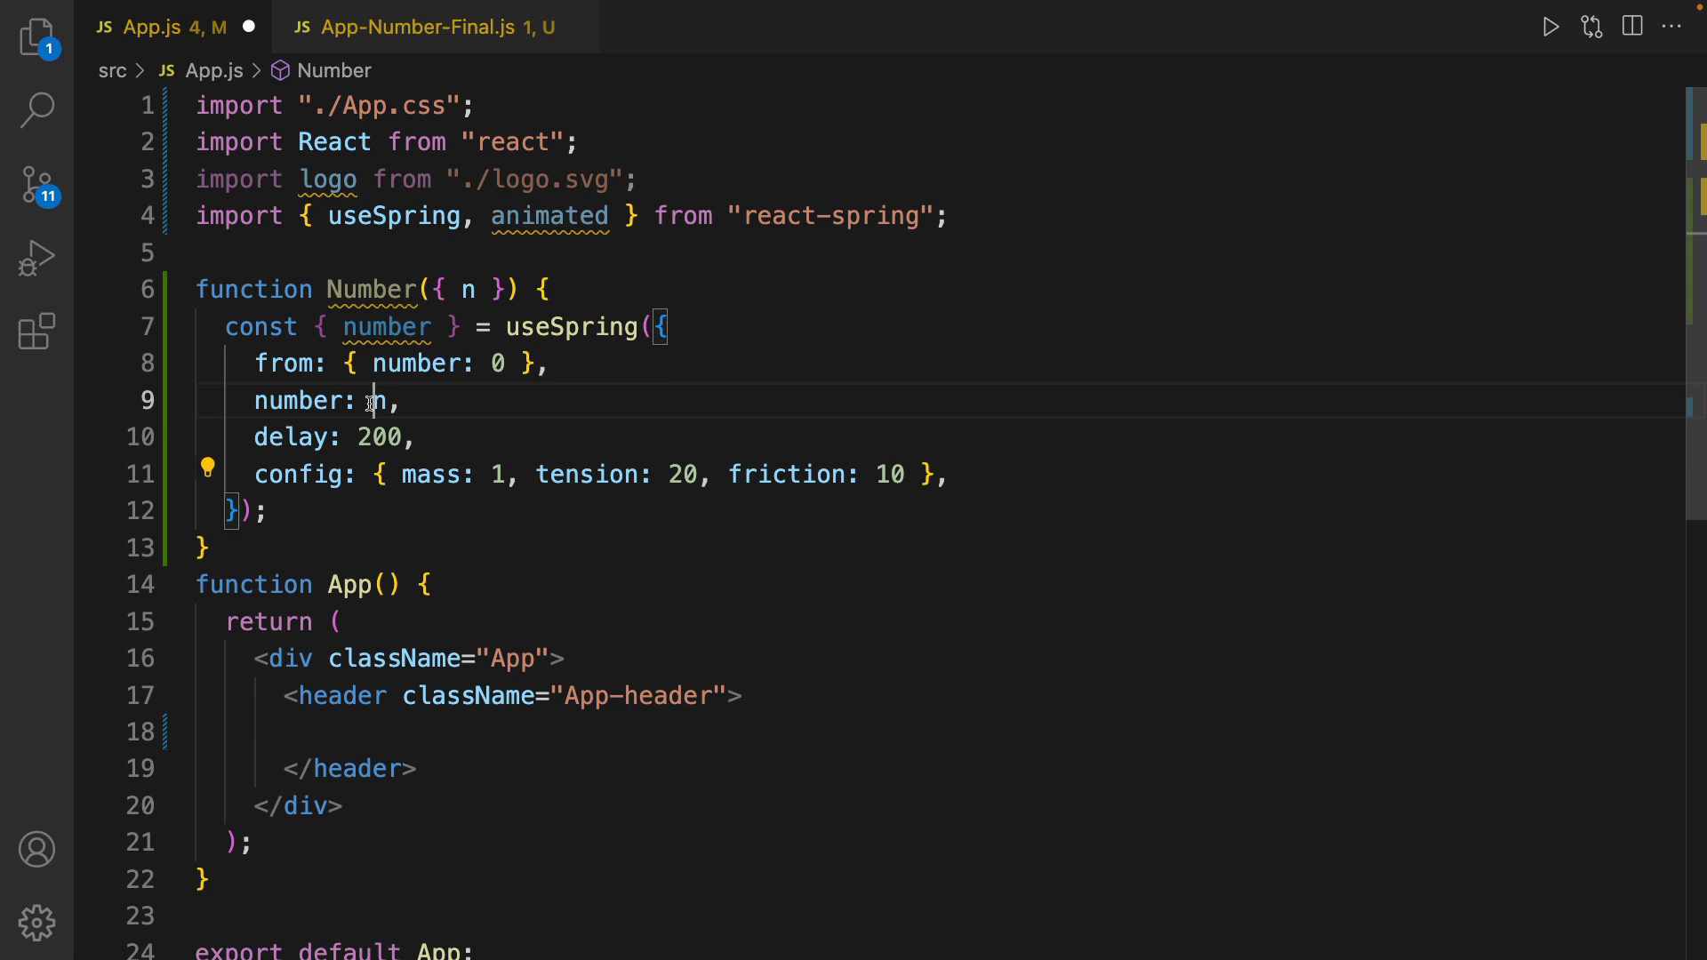
pyautogui.moveTo(383, 401)
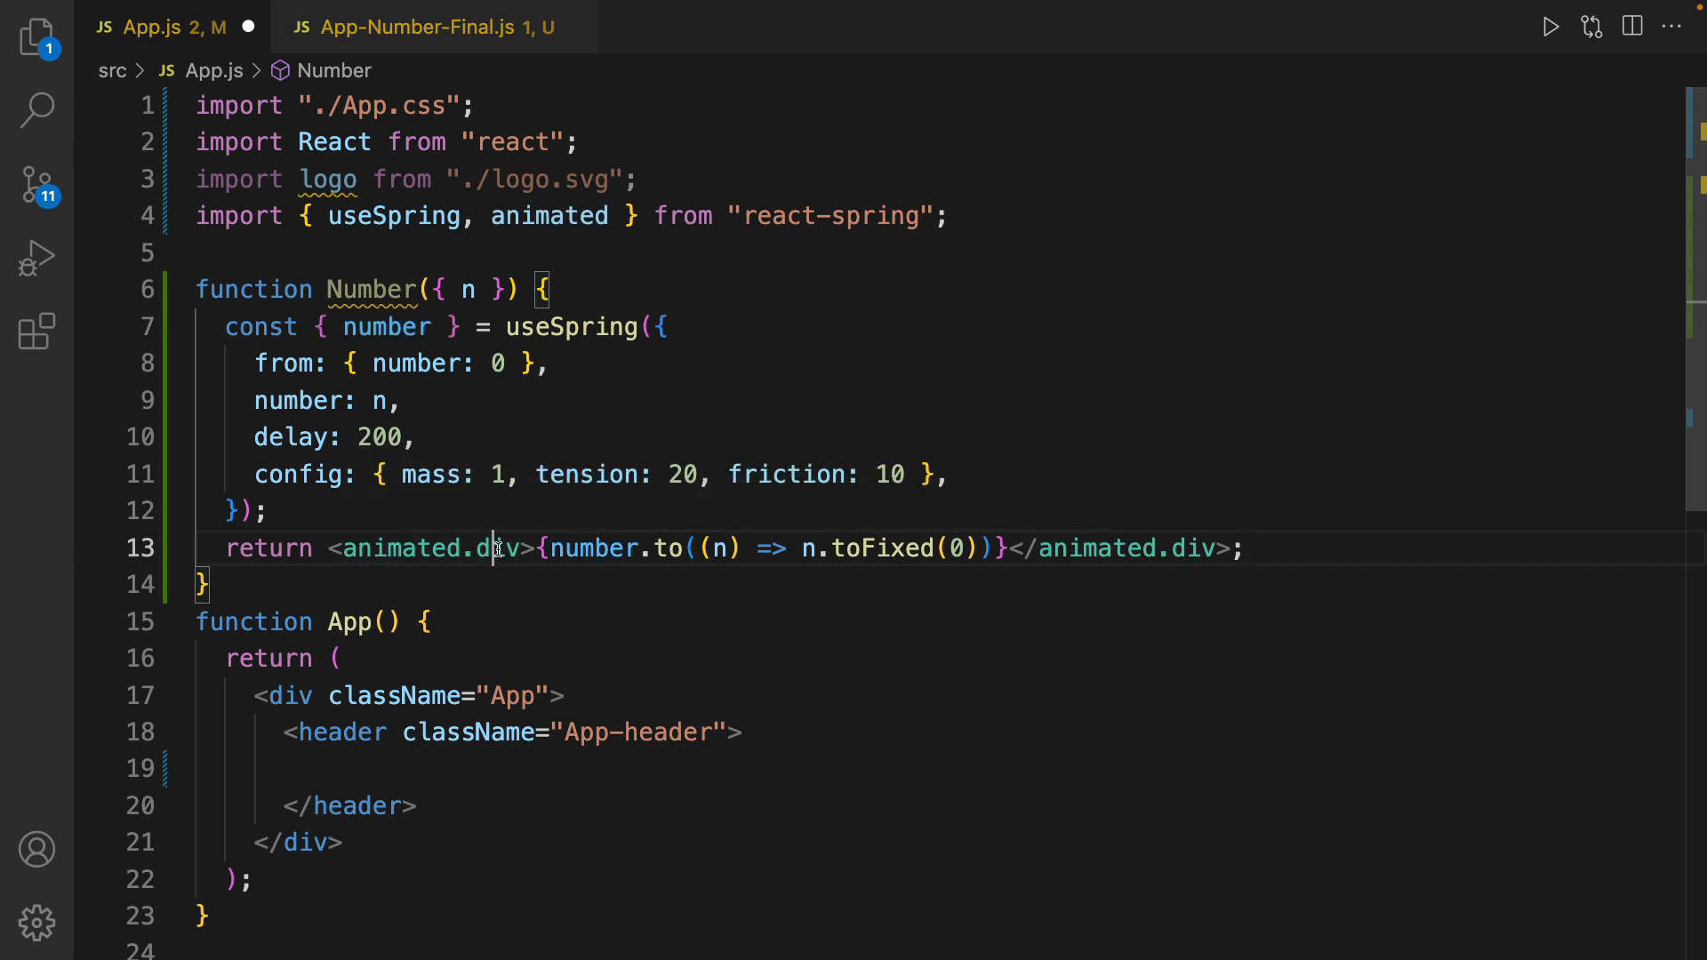
# Return an animated.div showing number.to((n) => n.toFixed(0)), then begin an h1 in the header
pyautogui.click(537, 548)
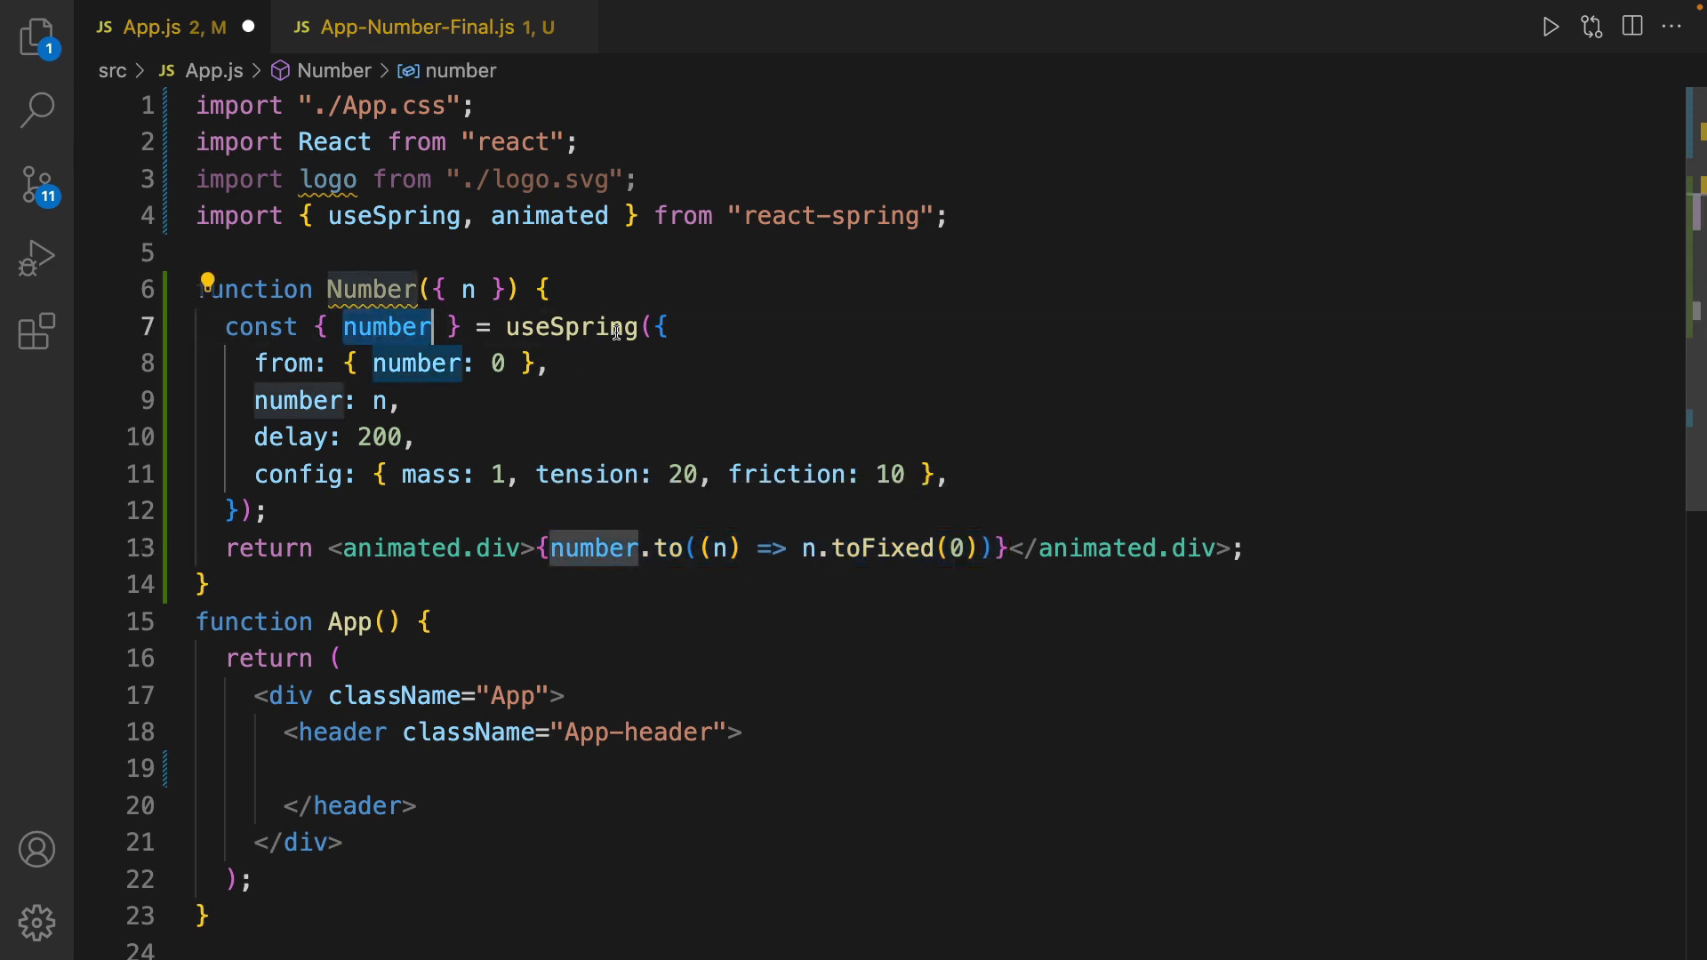
pyautogui.moveTo(595, 548)
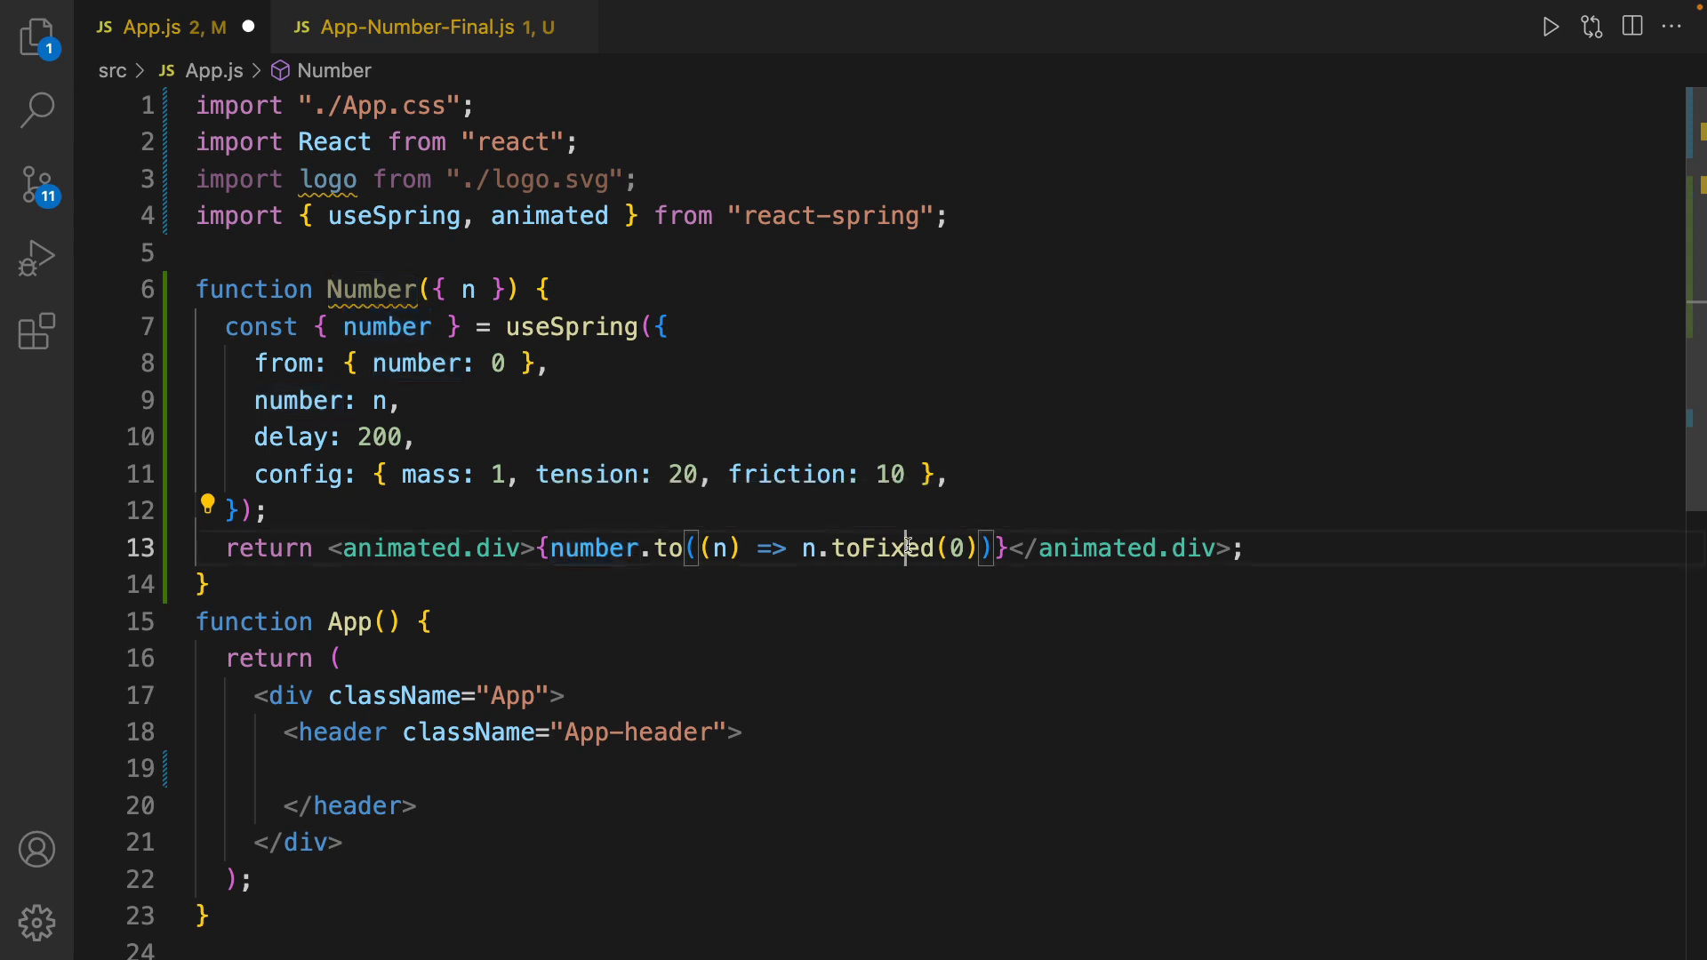
pyautogui.doubleClick(882, 547)
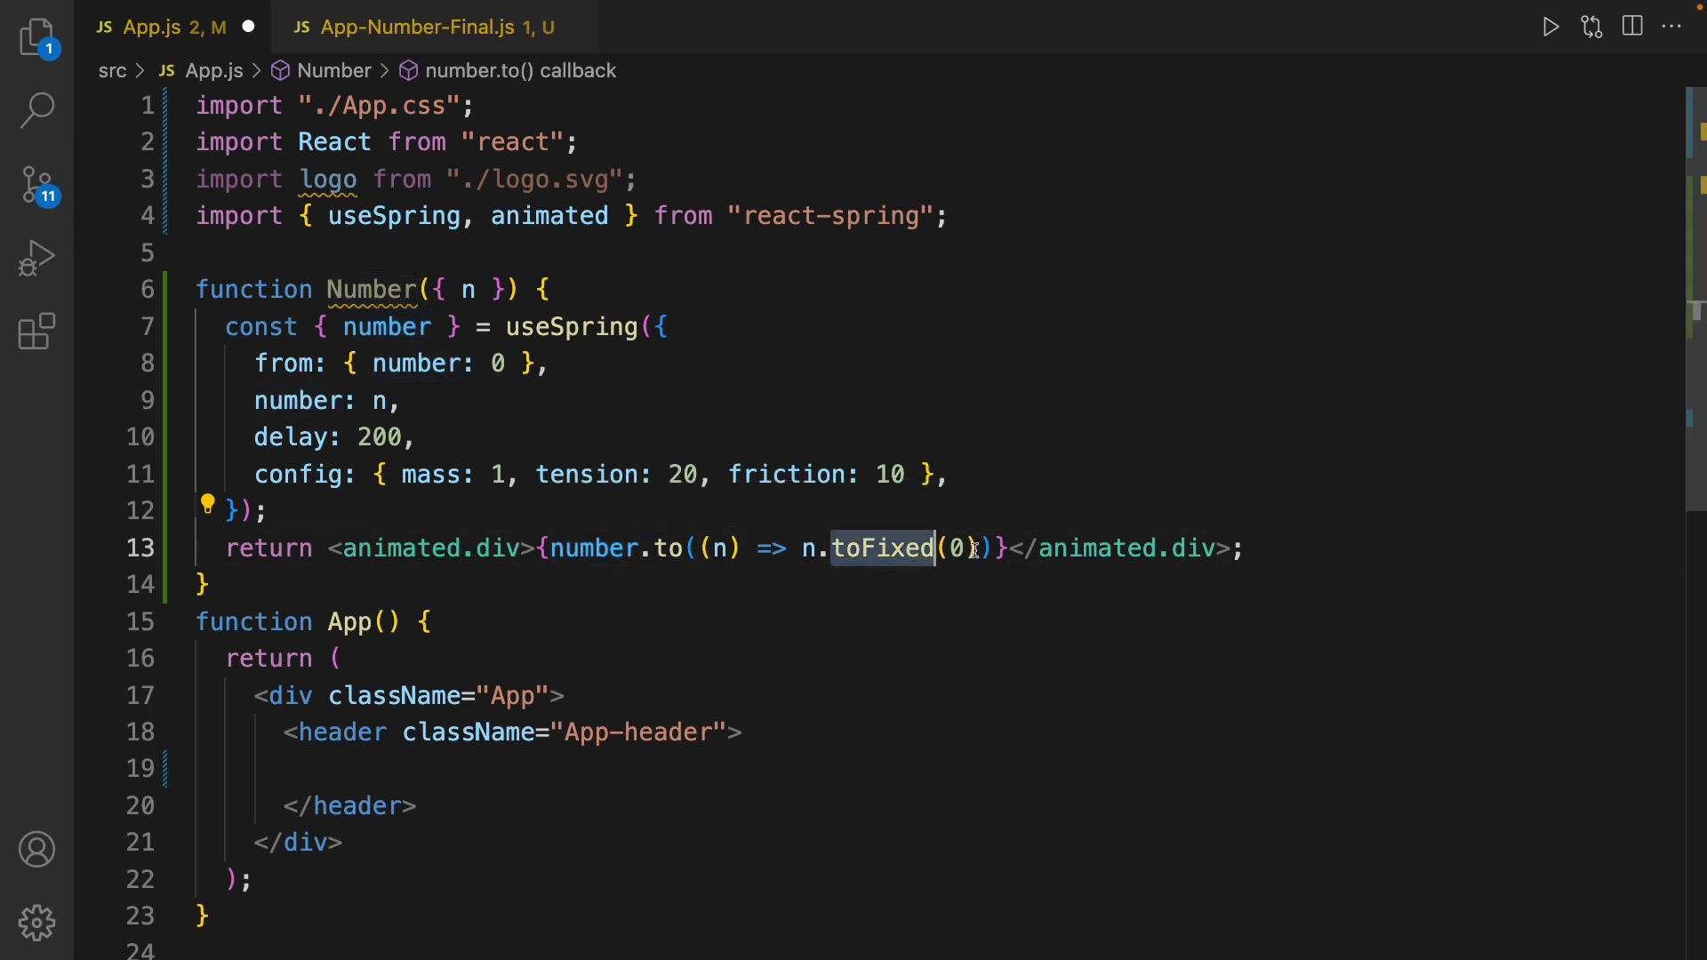
pyautogui.write('<h1>')
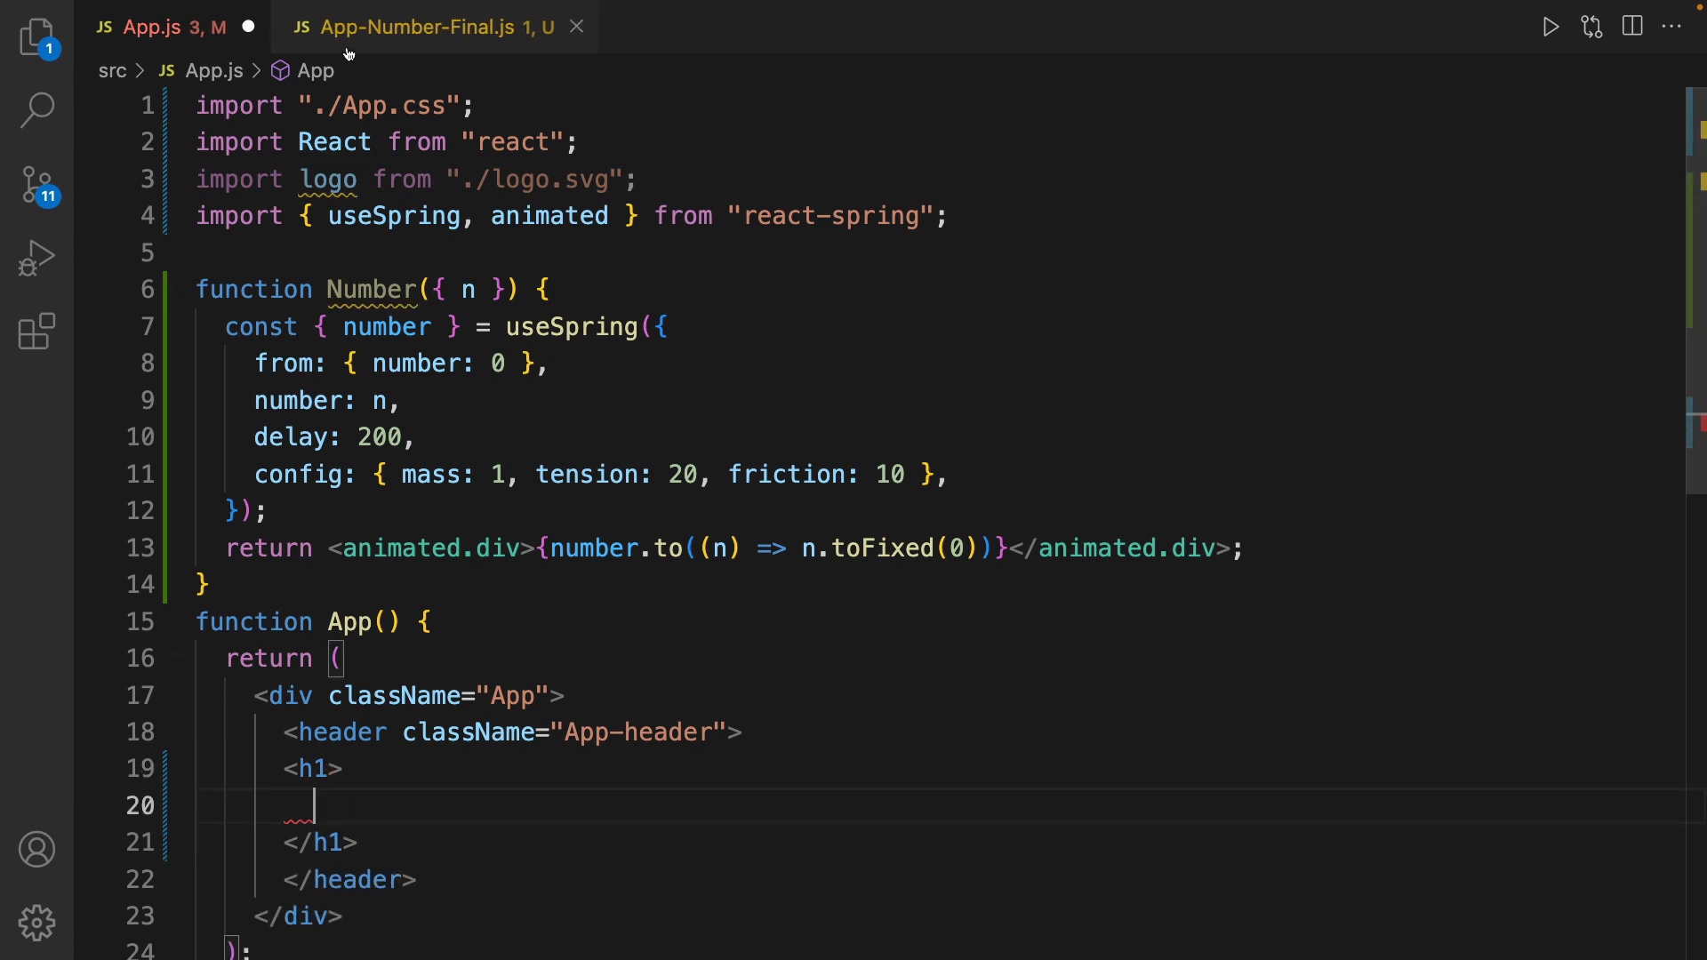
# Render <Number n={100} /> inside the header's h1
pyautogui.write('<Number n={100} />')
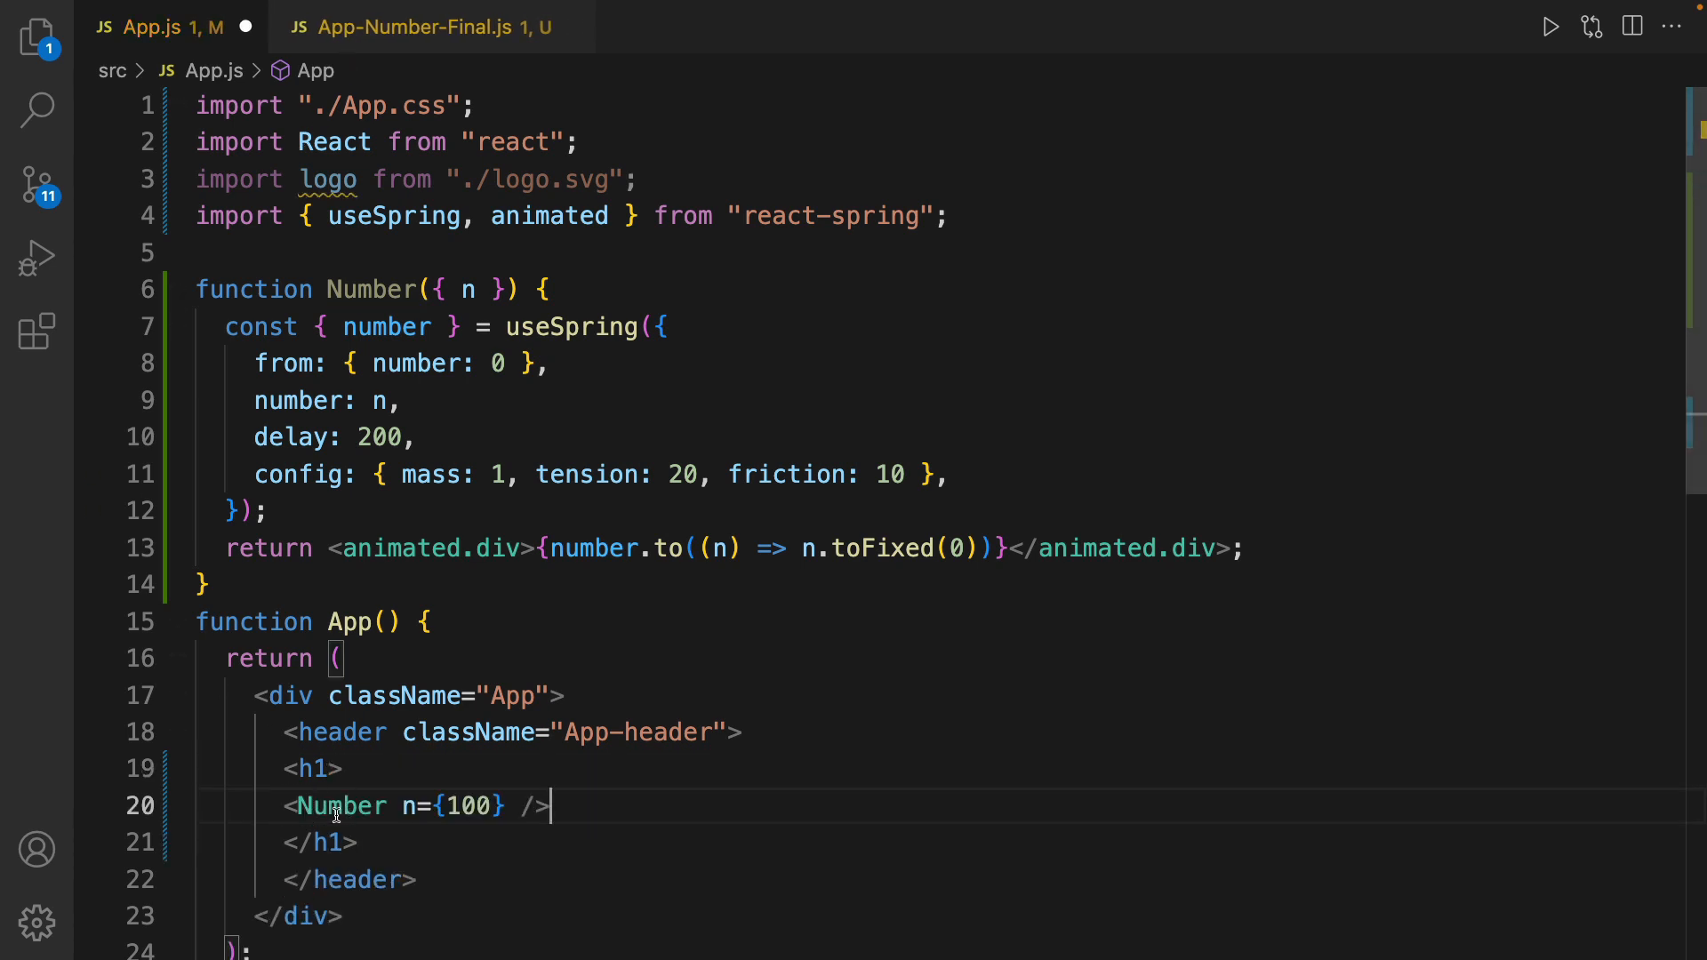